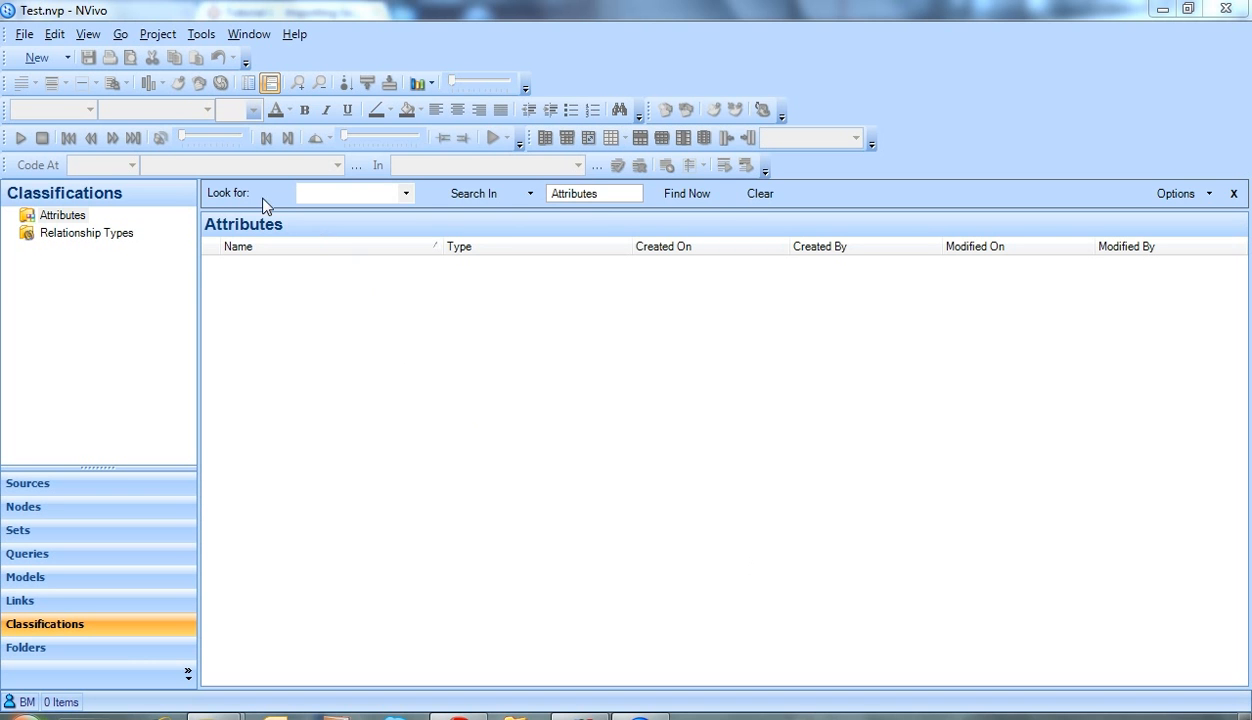
Check the Tools casebook commands, then show the Cases folder listing Site 1 pupils 01–18.
click(201, 33)
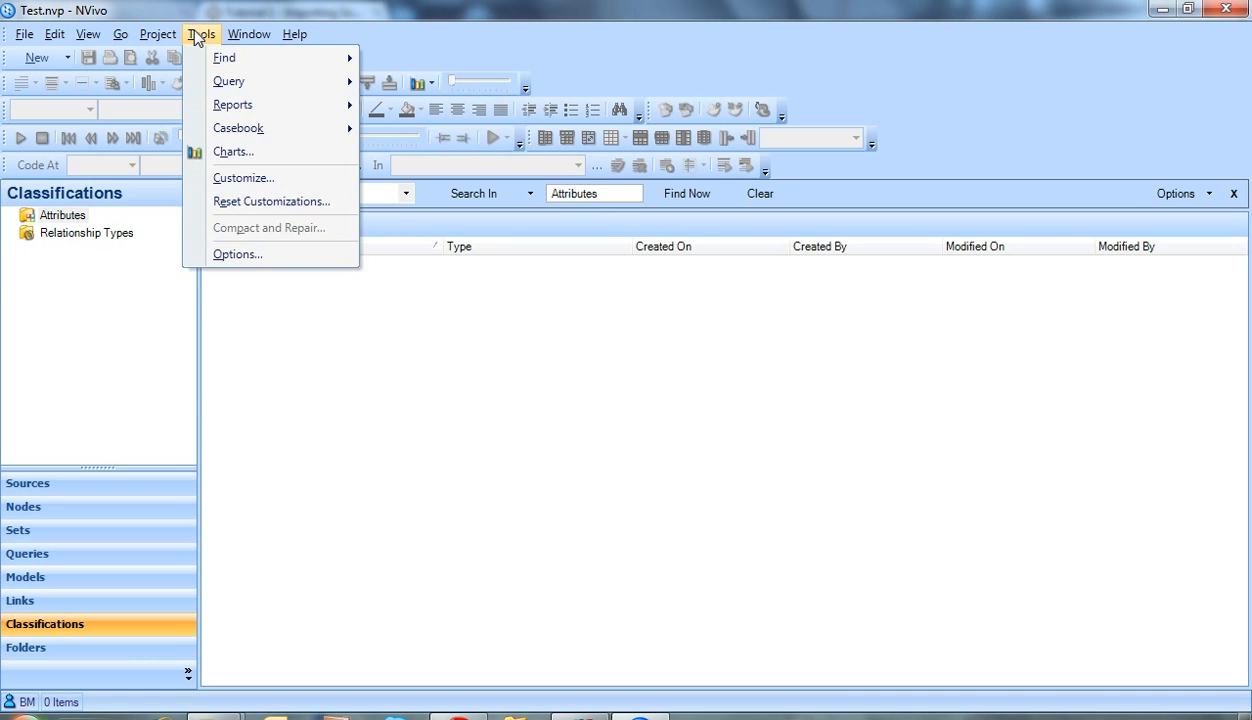
mouse_move(238, 128)
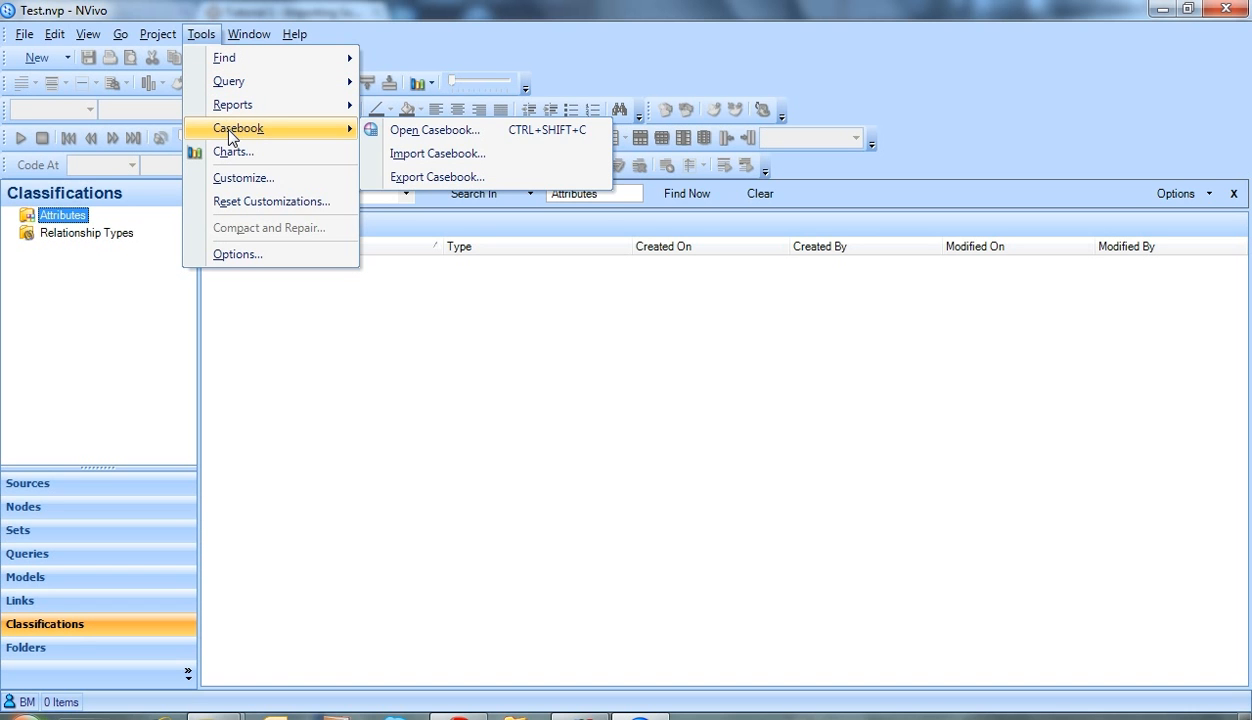
click(443, 396)
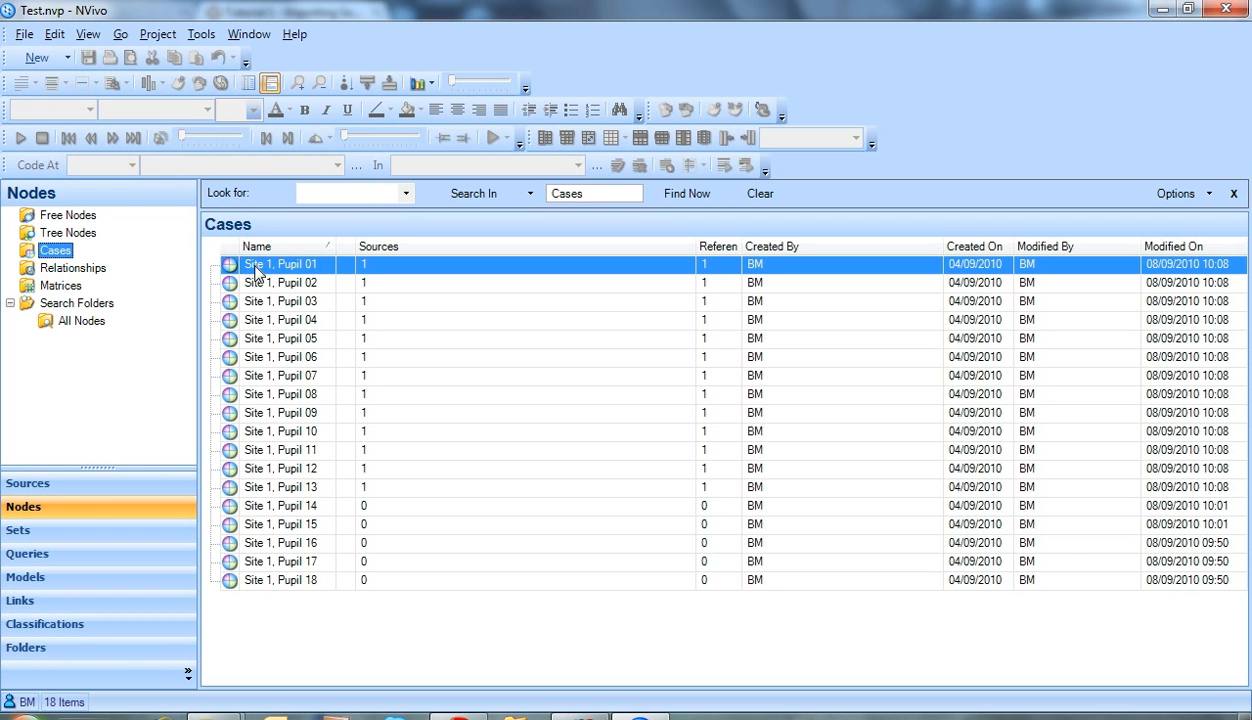
mouse_move(275, 592)
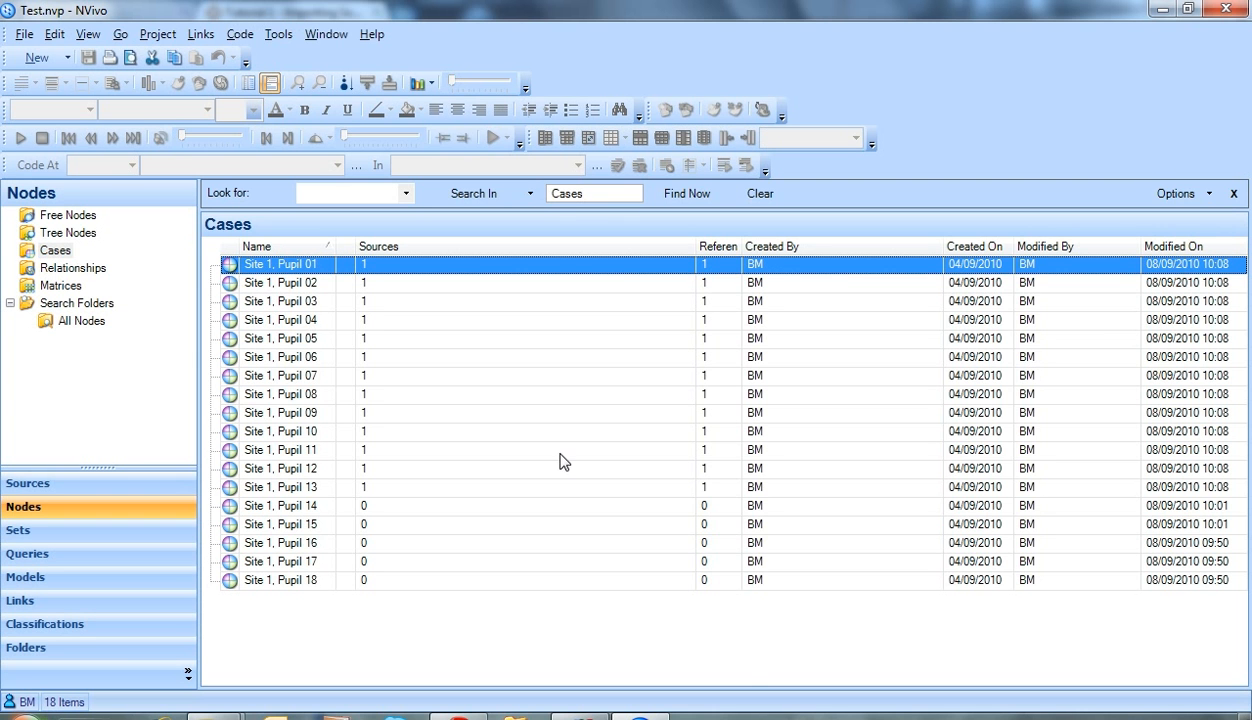
Open case Site 1, Pupil 01 to view its coded interview text.
double_click(283, 264)
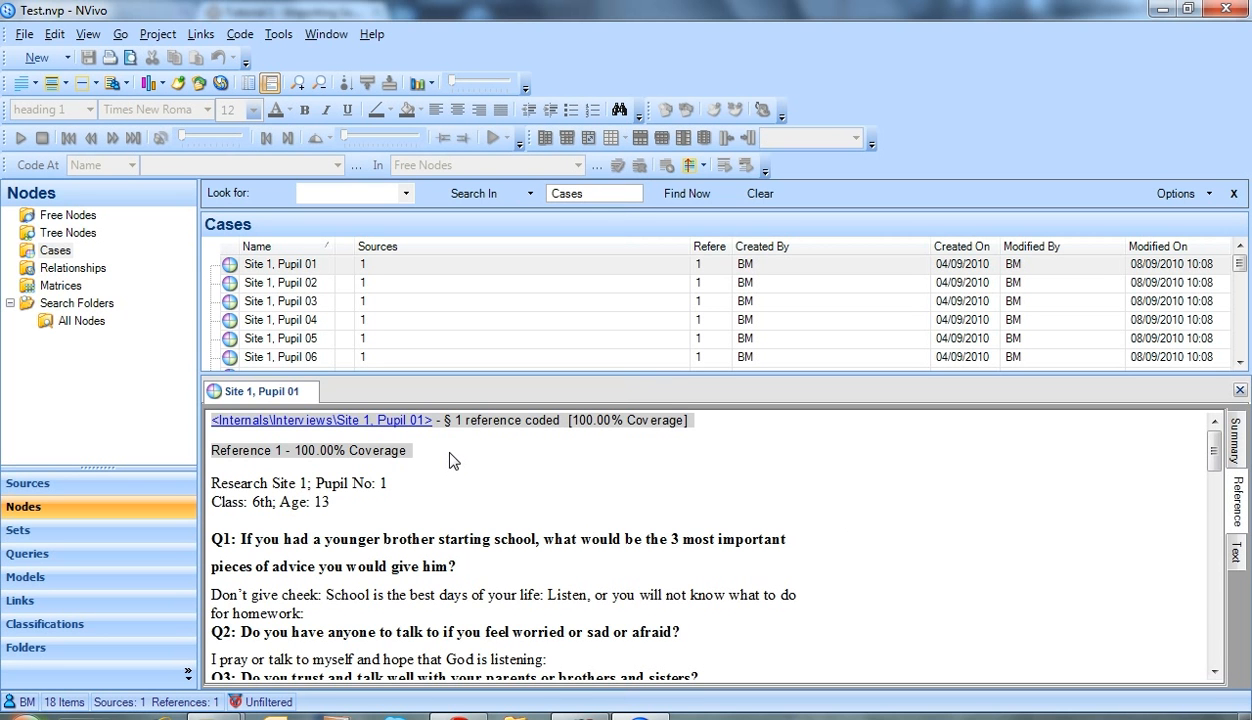
mouse_move(587, 507)
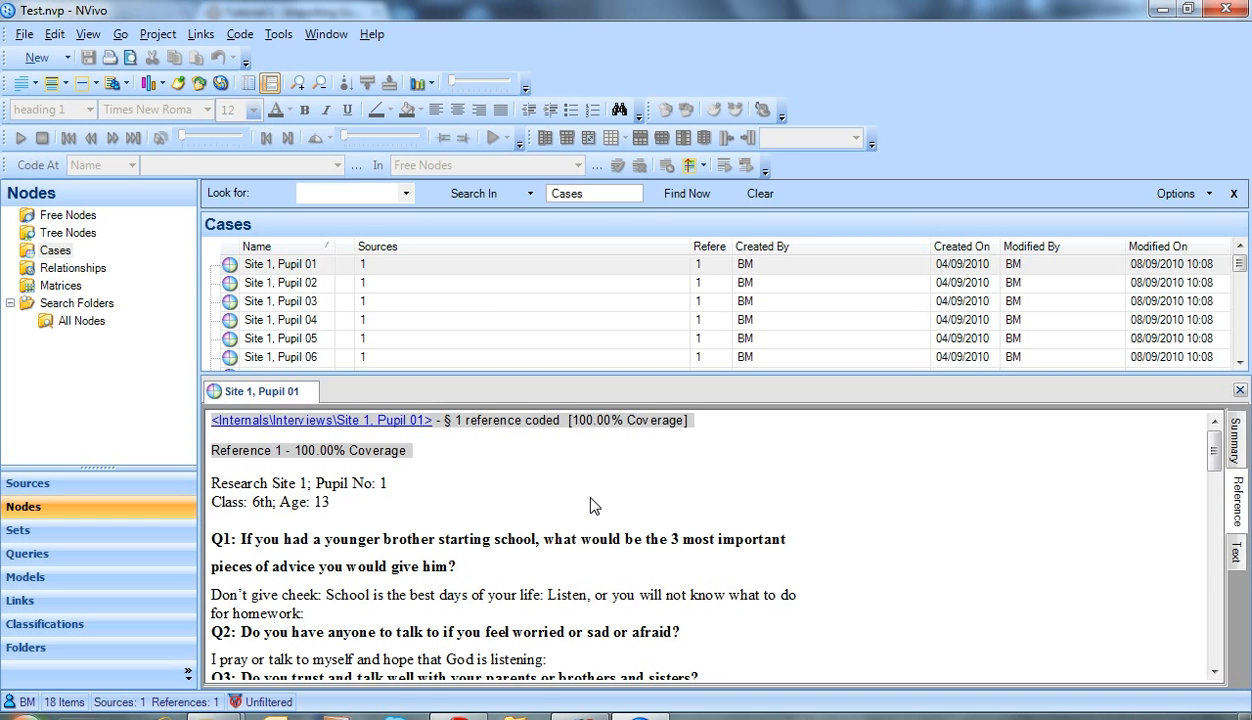
mouse_move(1245, 410)
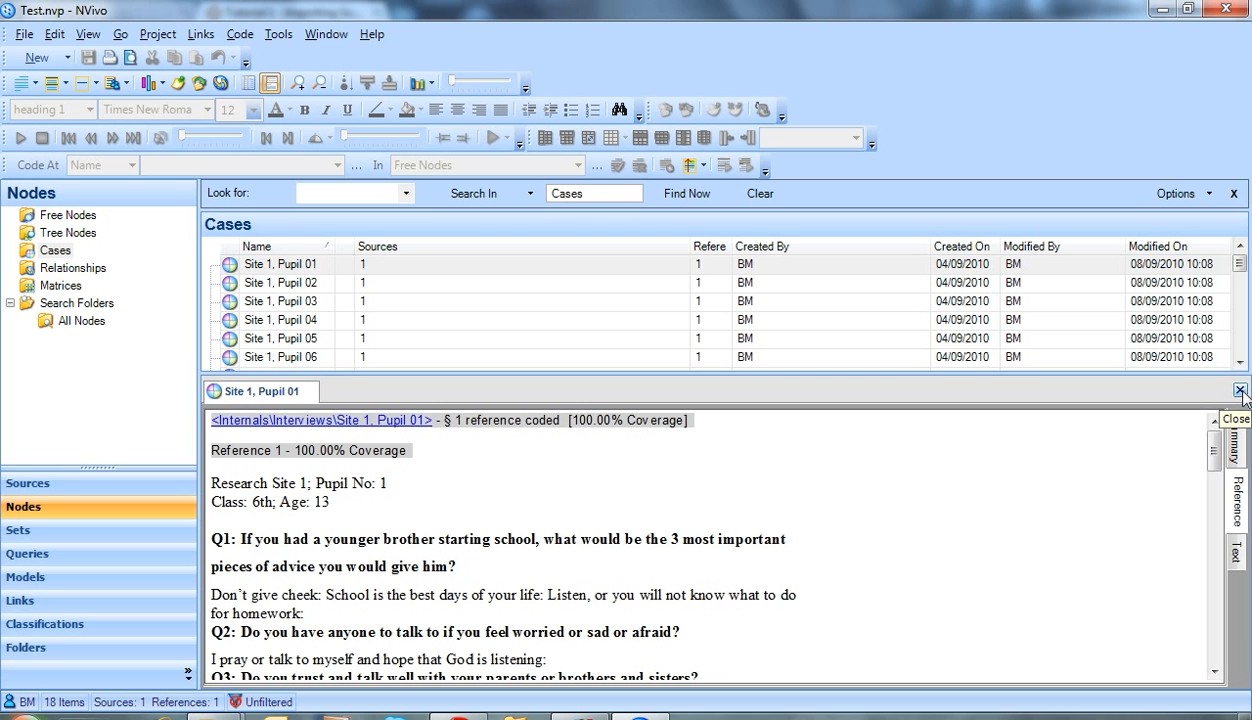
mouse_move(1240, 412)
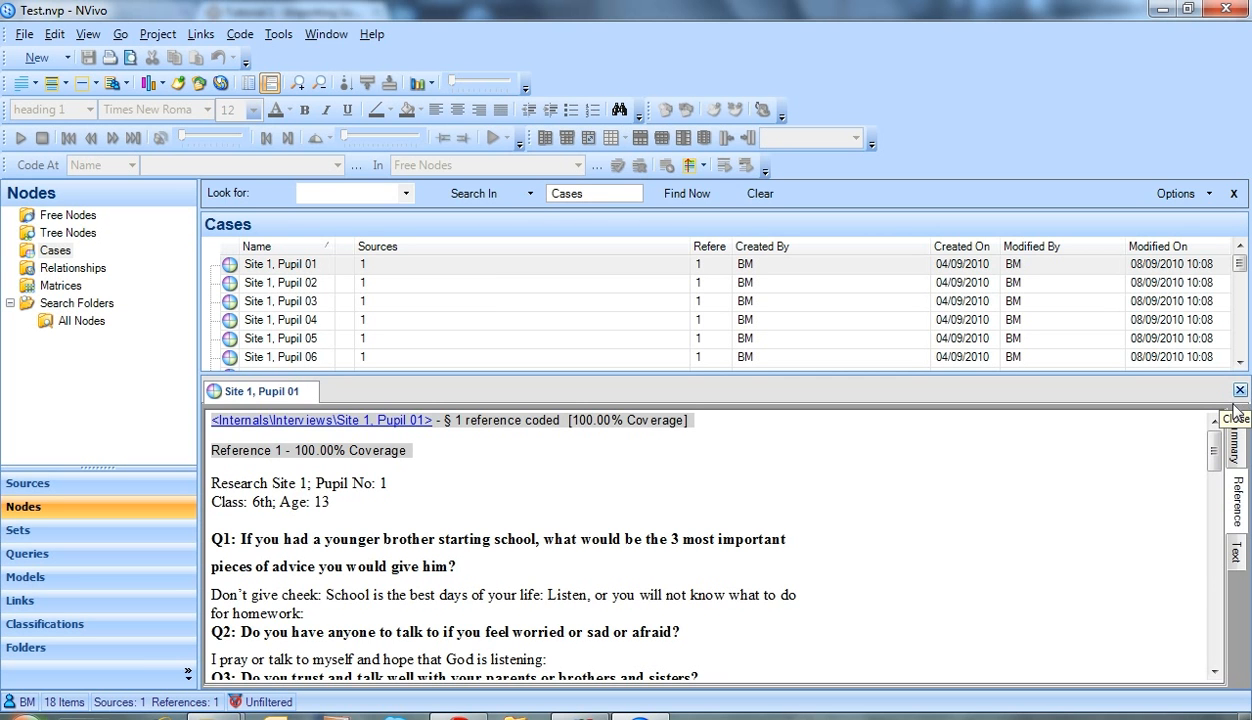
mouse_move(577, 530)
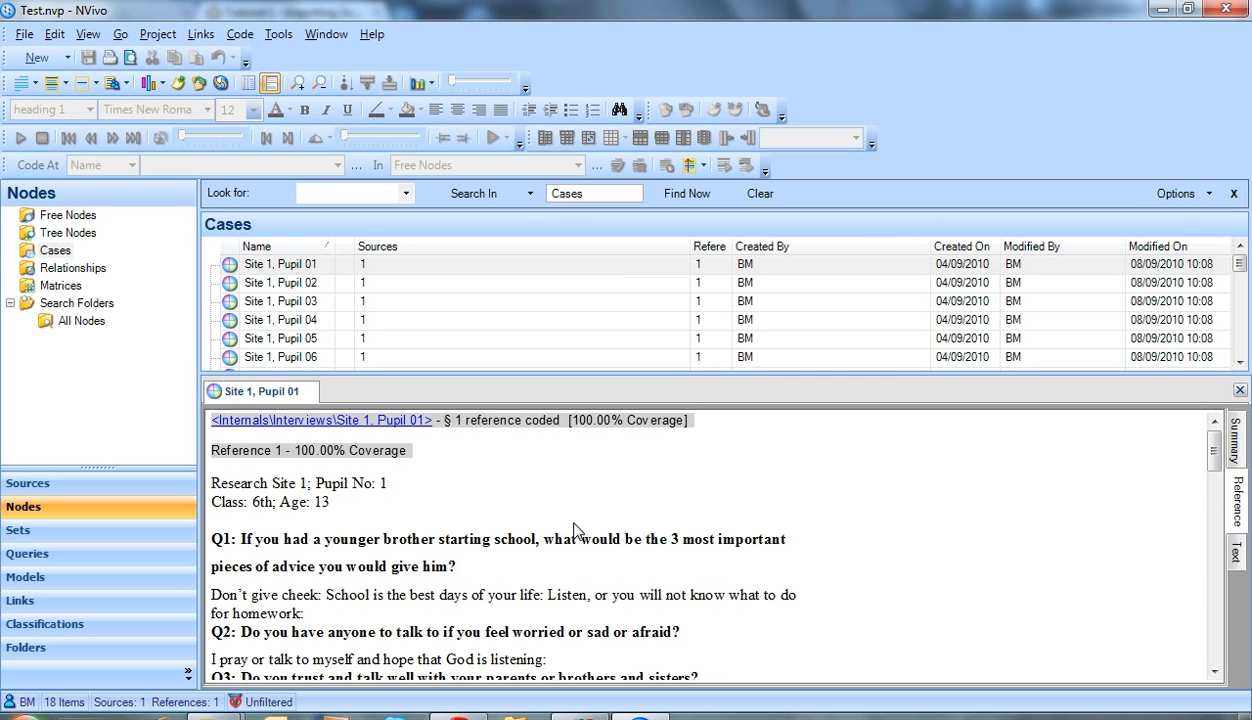
mouse_move(810, 571)
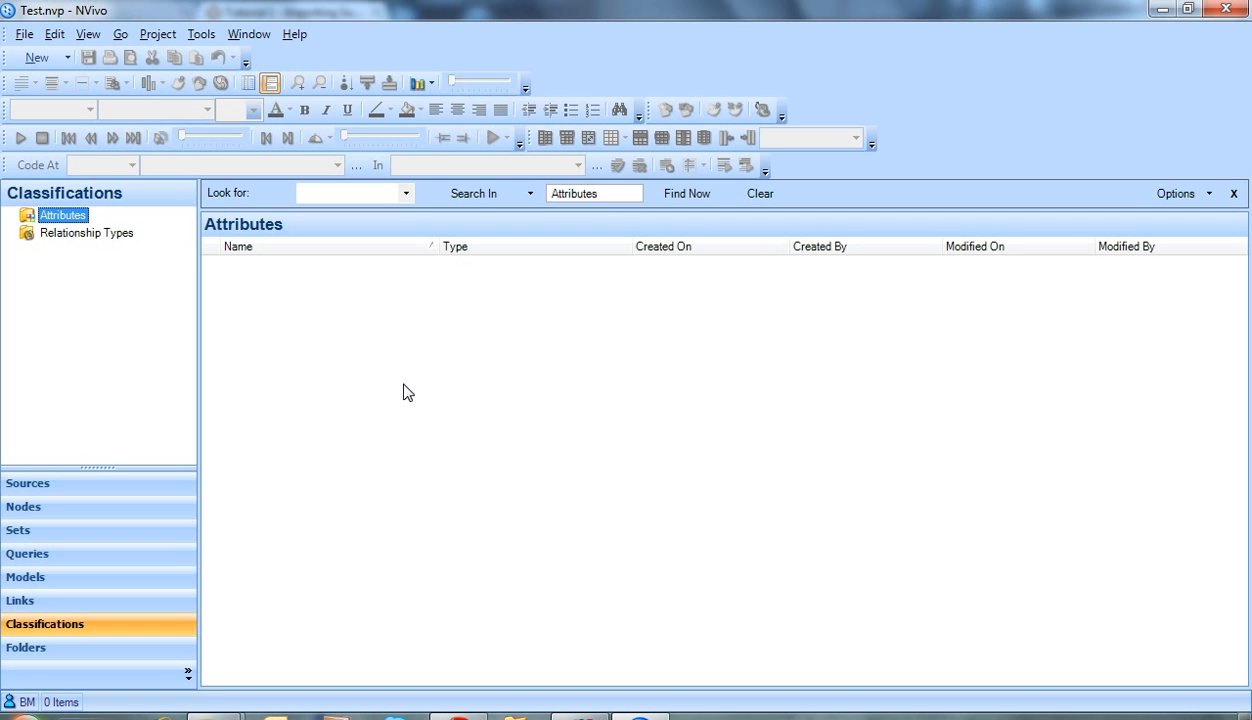
mouse_move(397, 382)
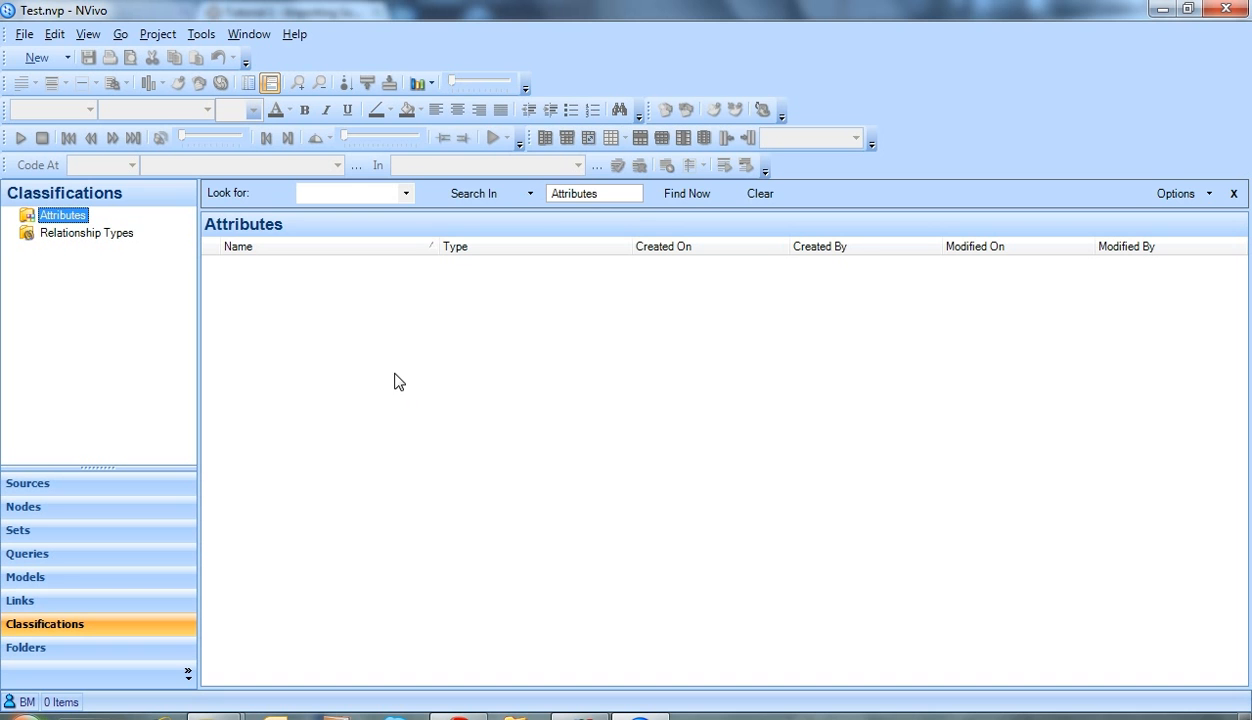
mouse_move(388, 360)
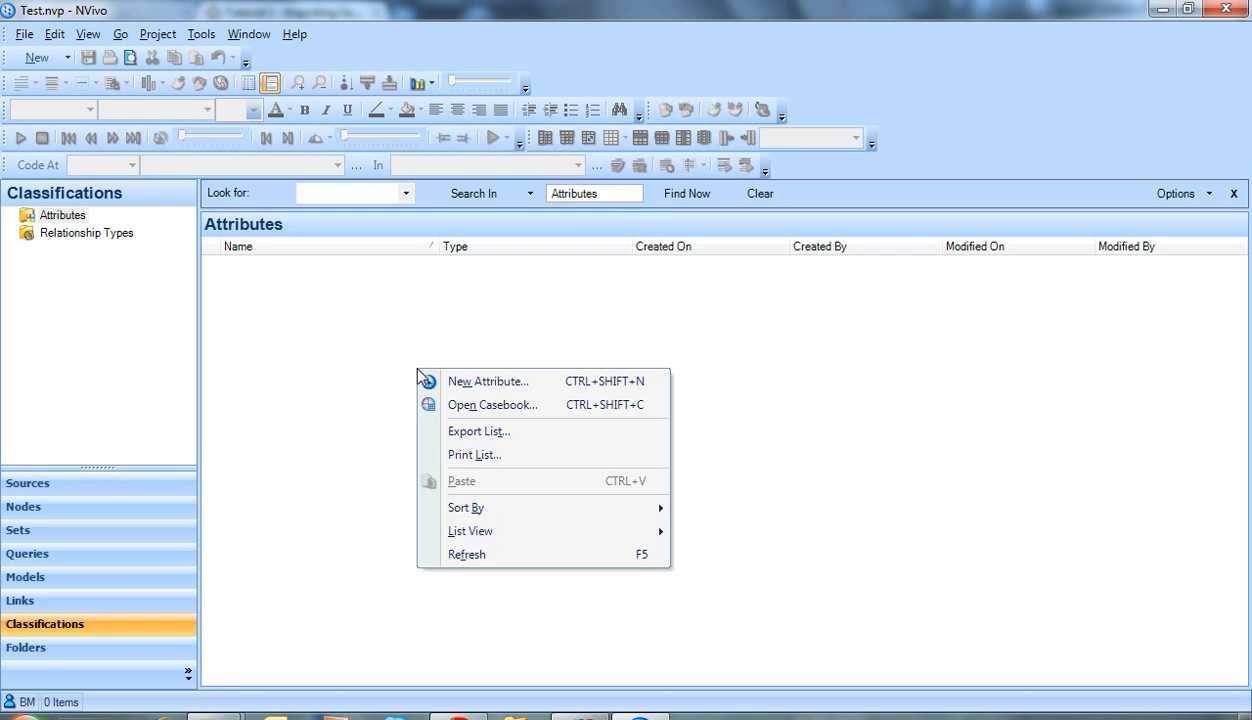
Create a new attribute named Gender with the values Male and Female.
click(480, 392)
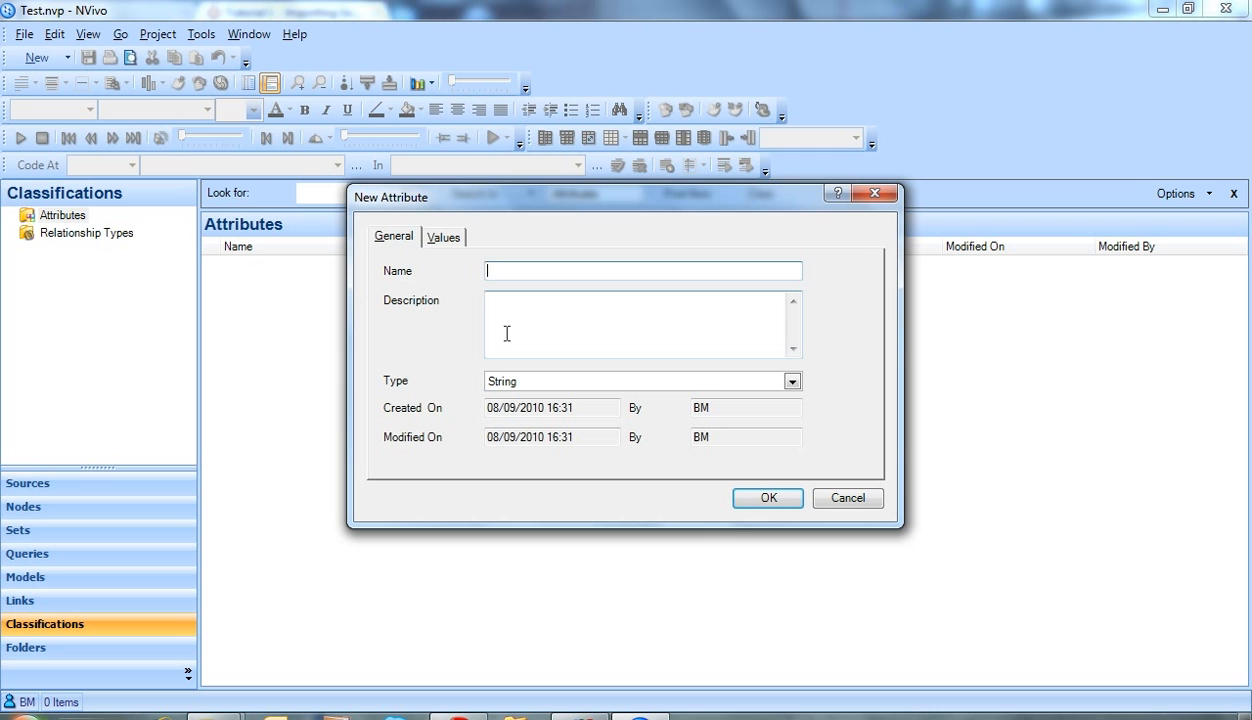
text(Gender)
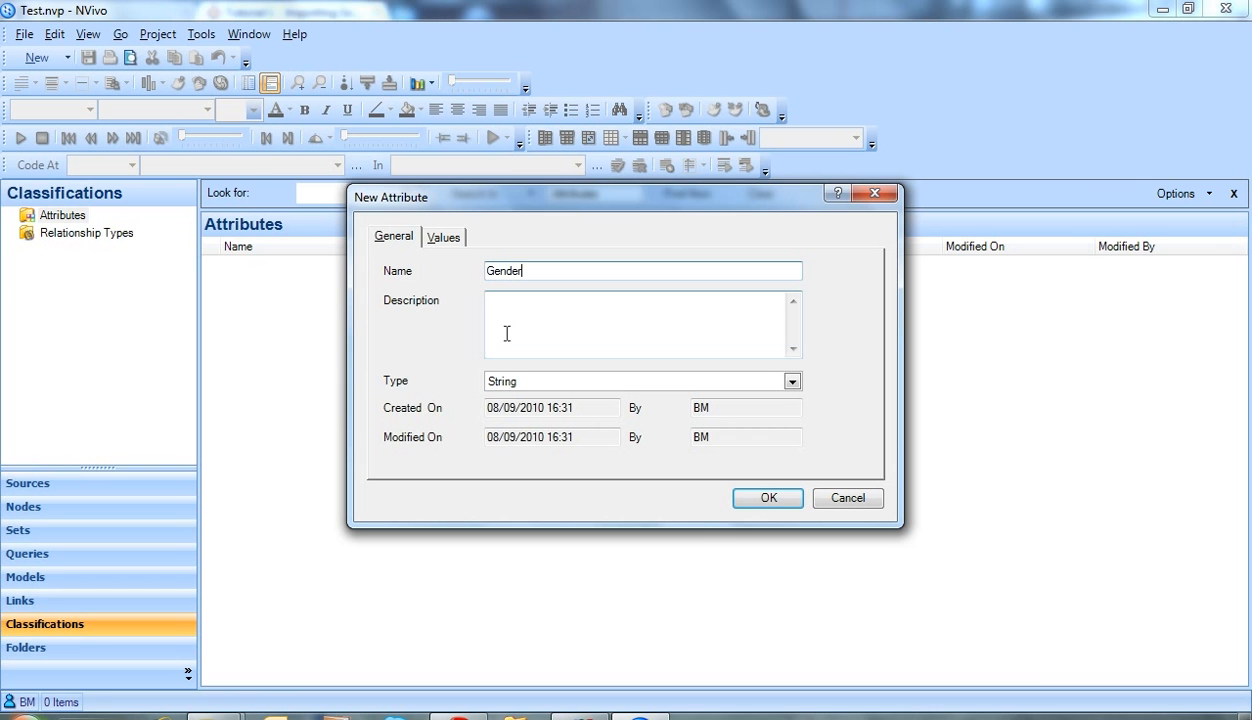
click(443, 237)
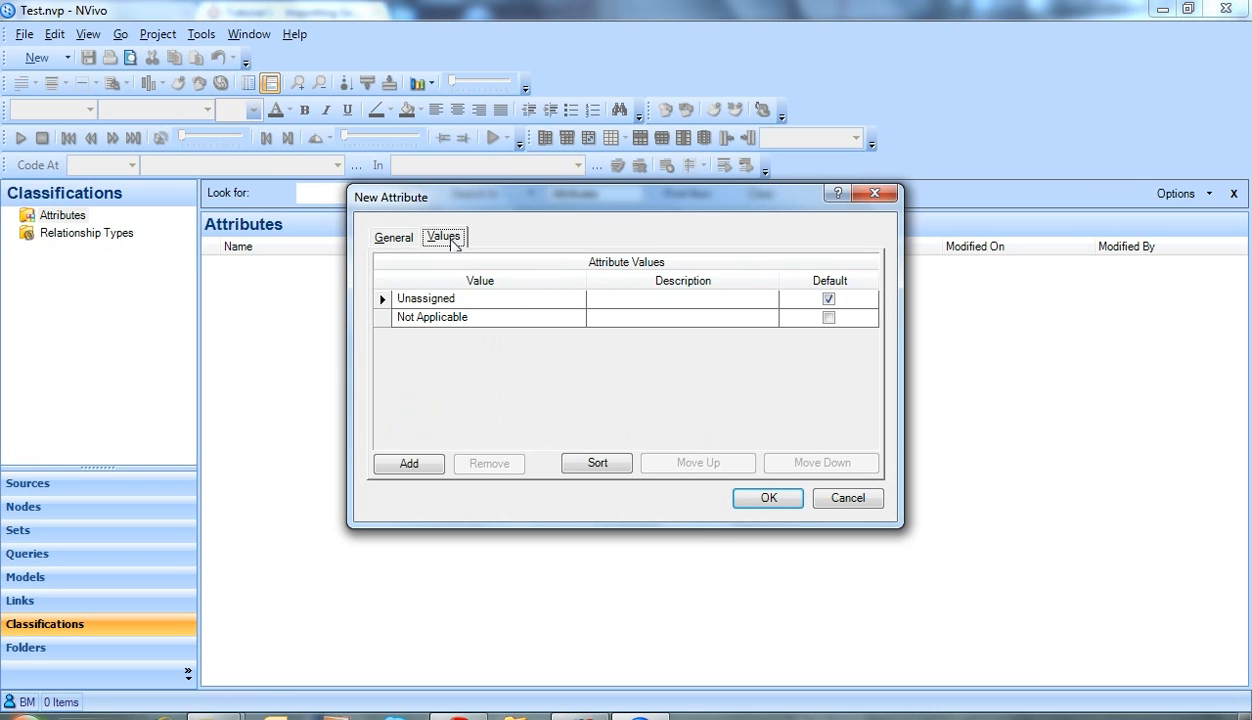
click(408, 463)
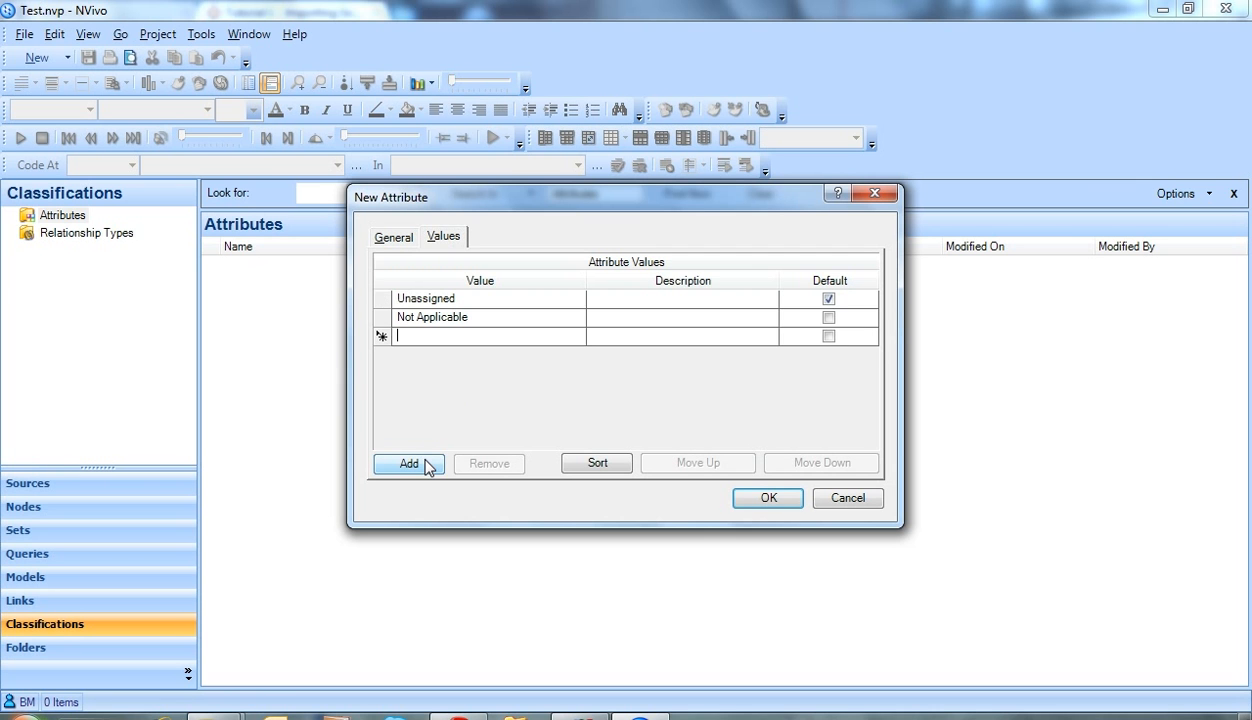
text(Mail)
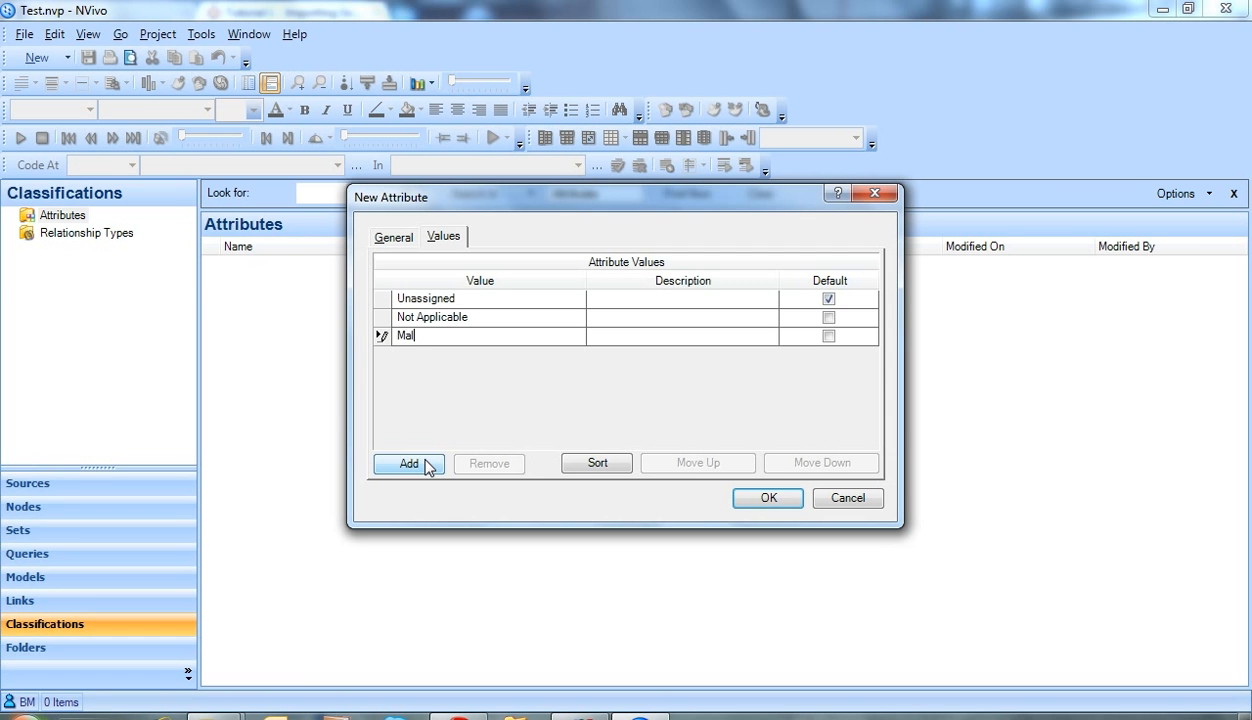
click(408, 463)
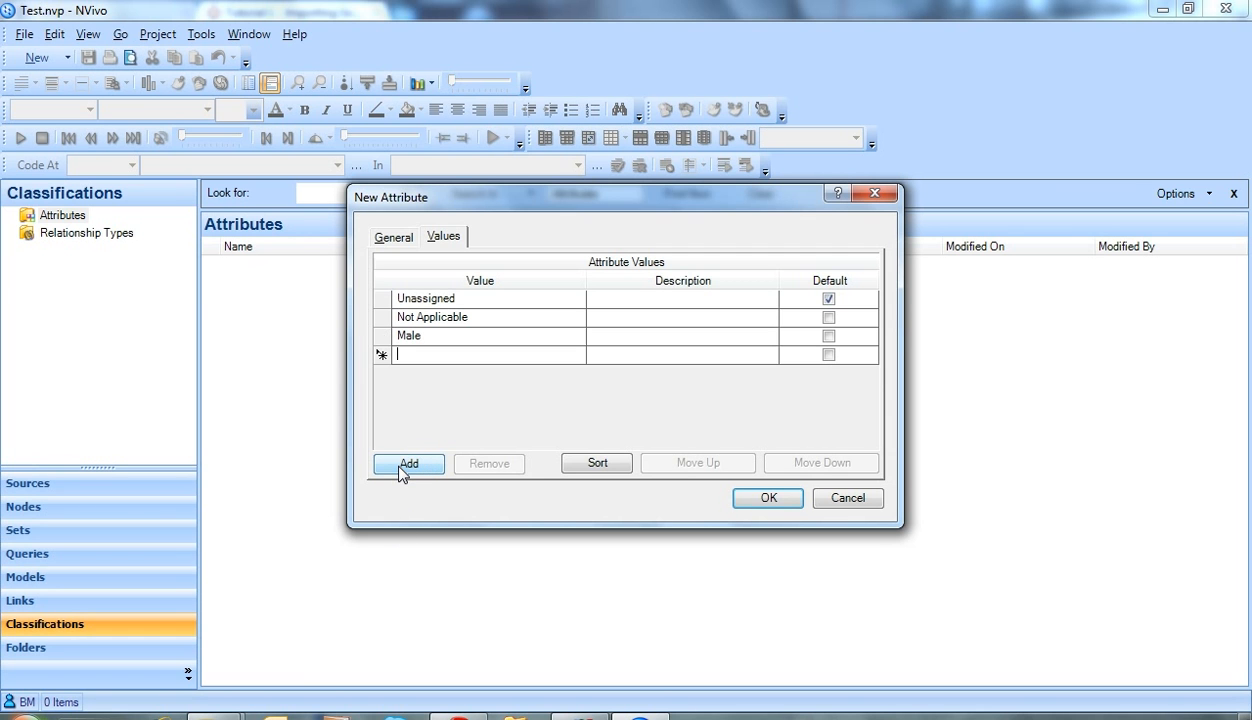
text(Female)
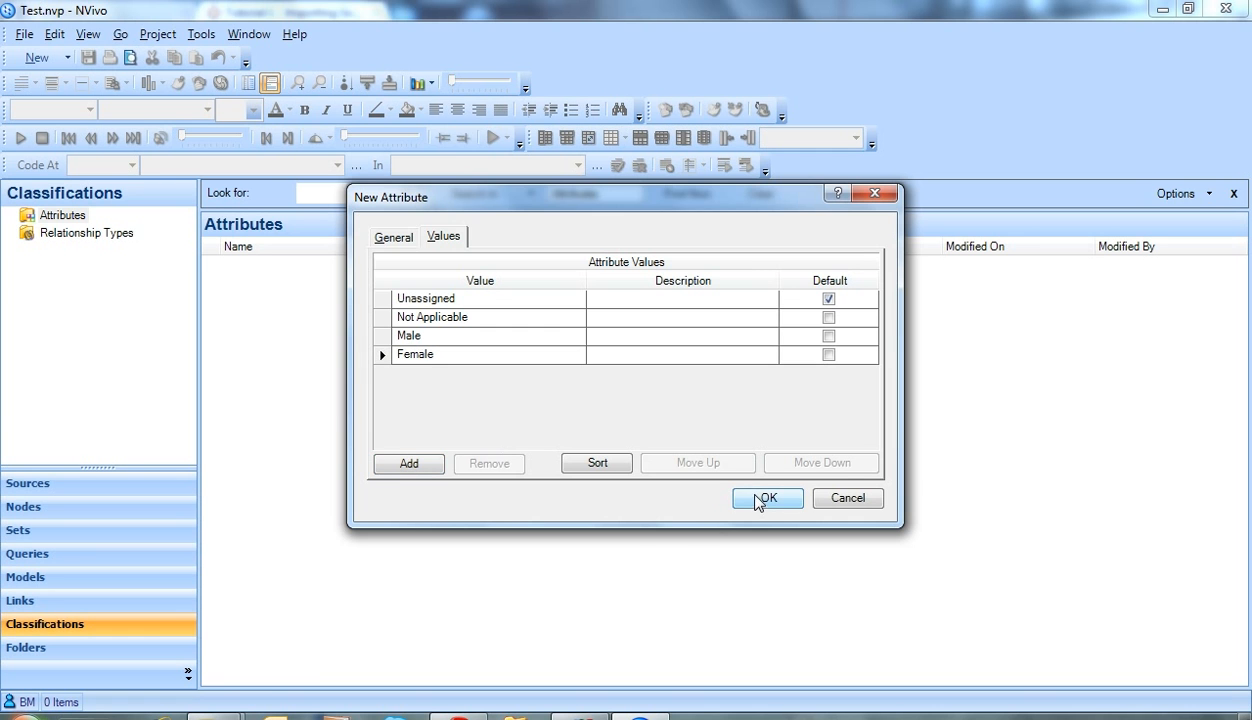
click(766, 498)
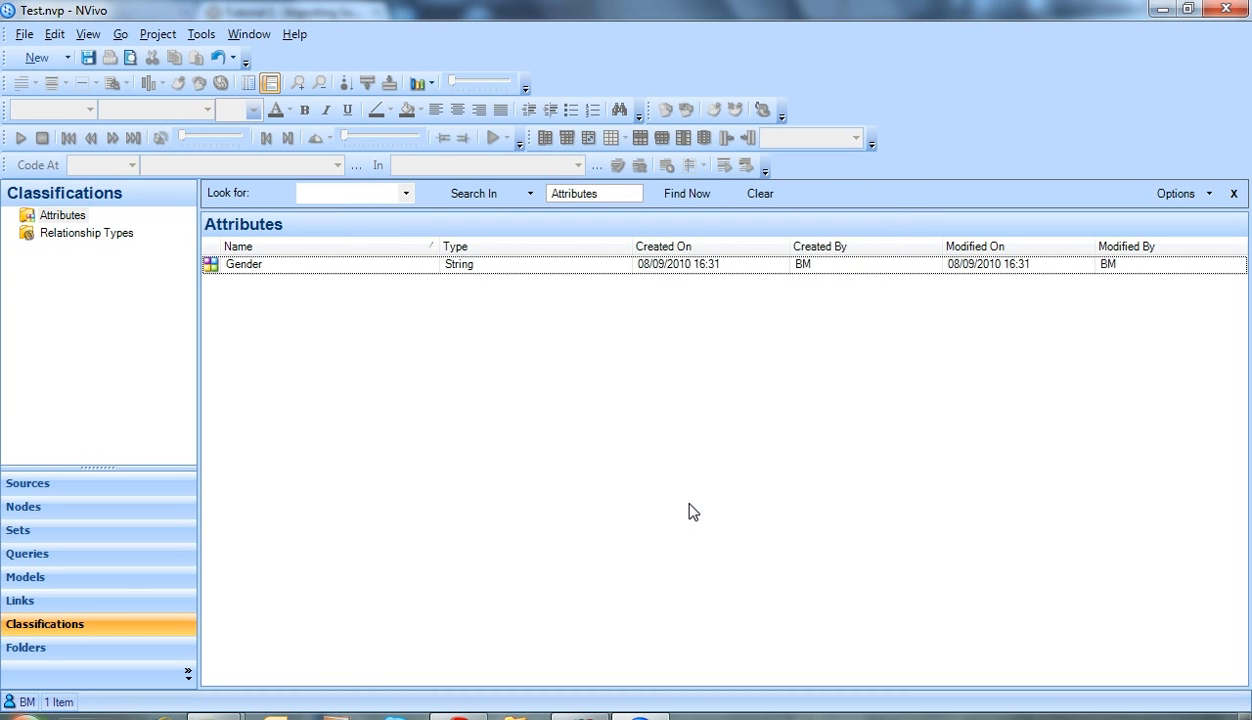
mouse_move(609, 526)
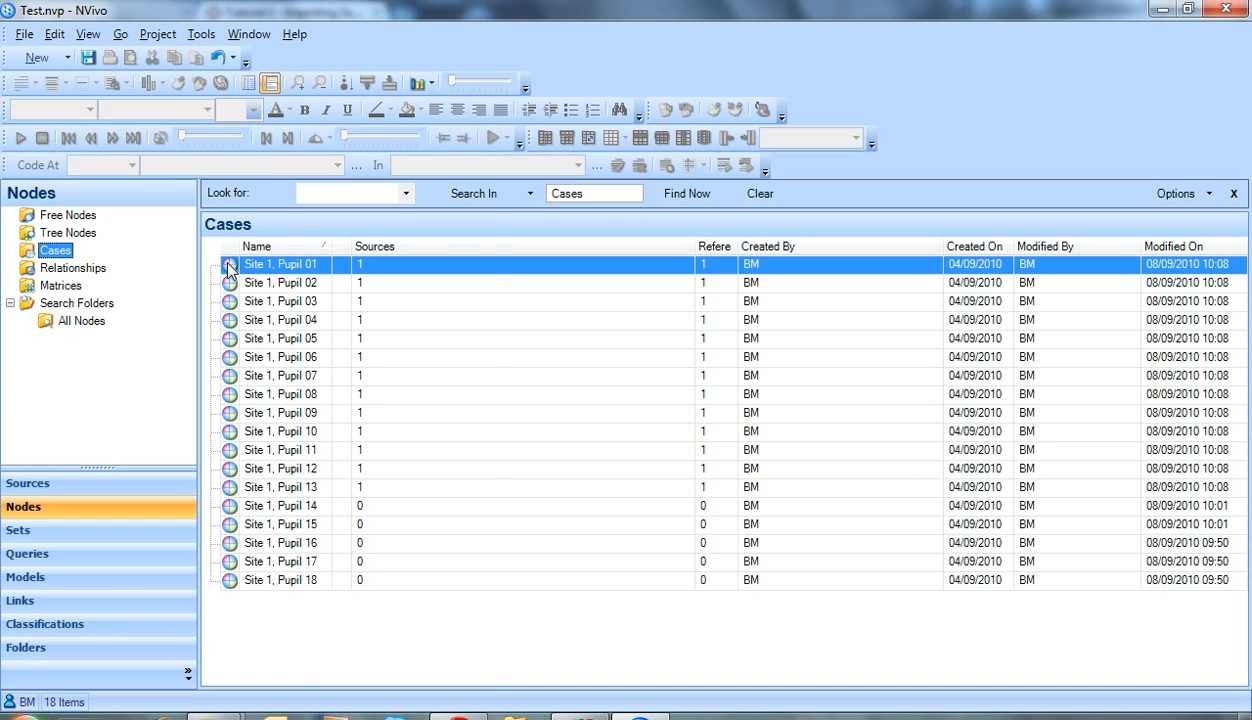
In Site 1, Pupil 01's Case Properties, pick Male as the Gender attribute value.
right_click(280, 264)
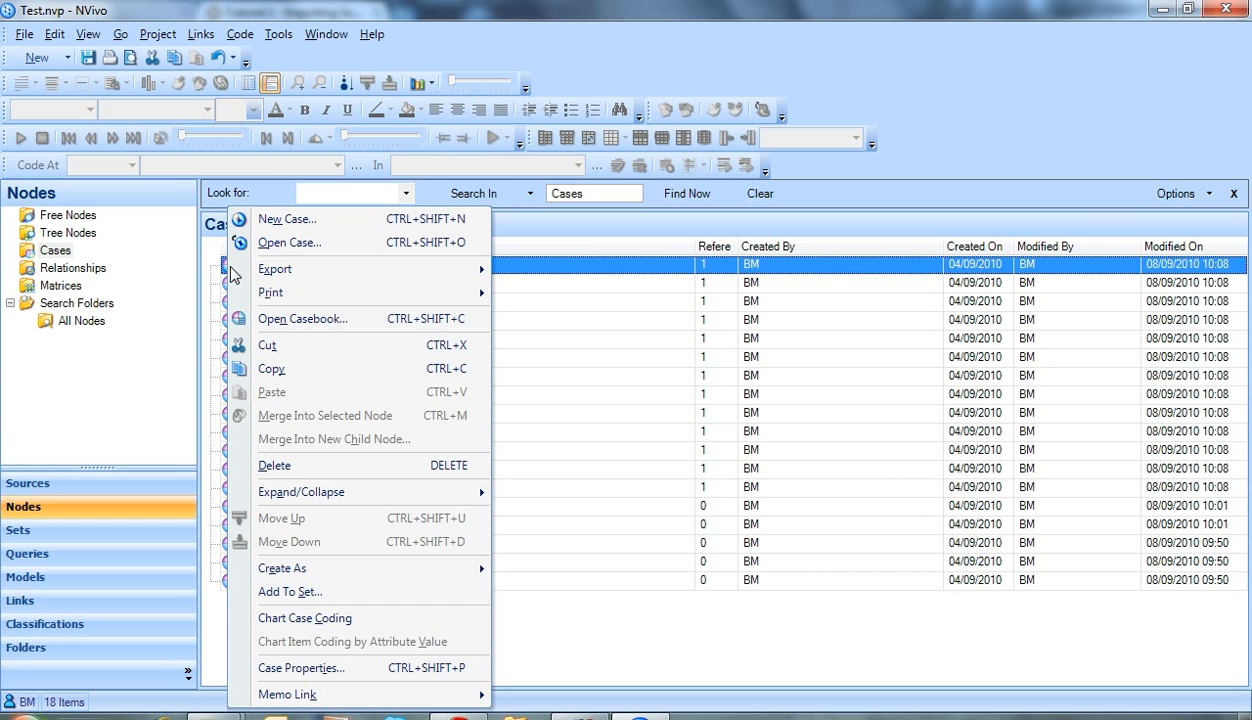
click(301, 668)
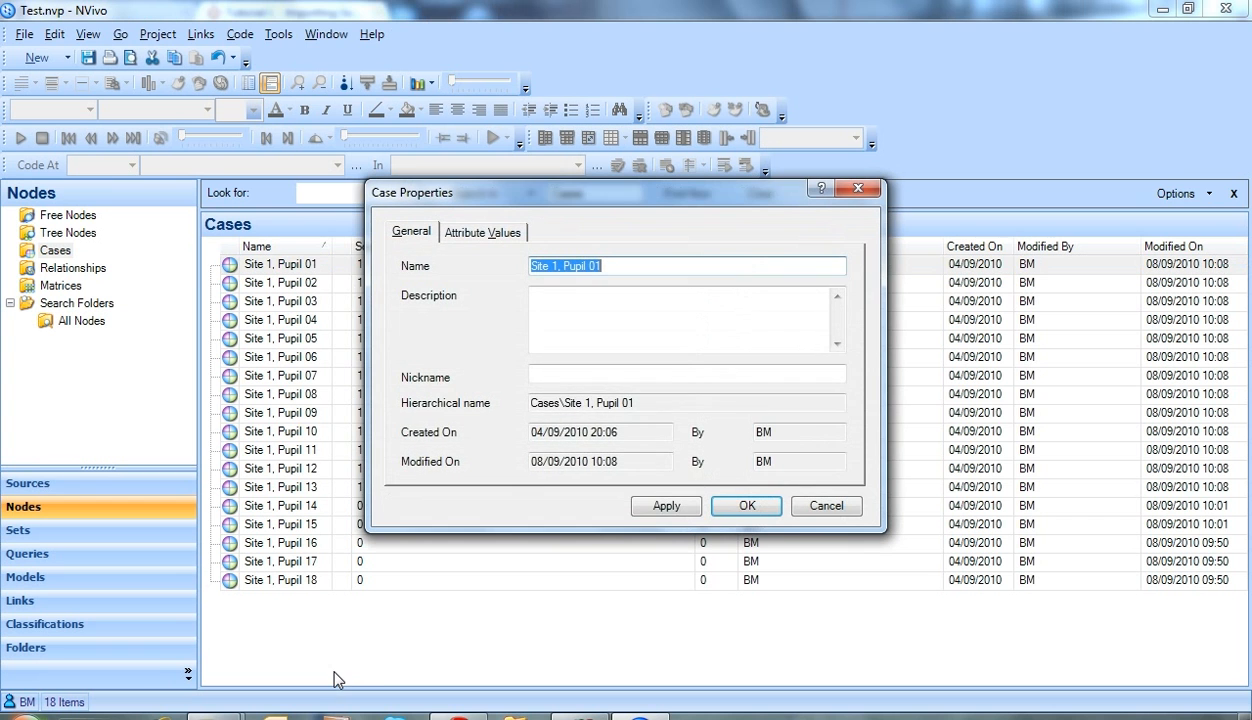
click(483, 231)
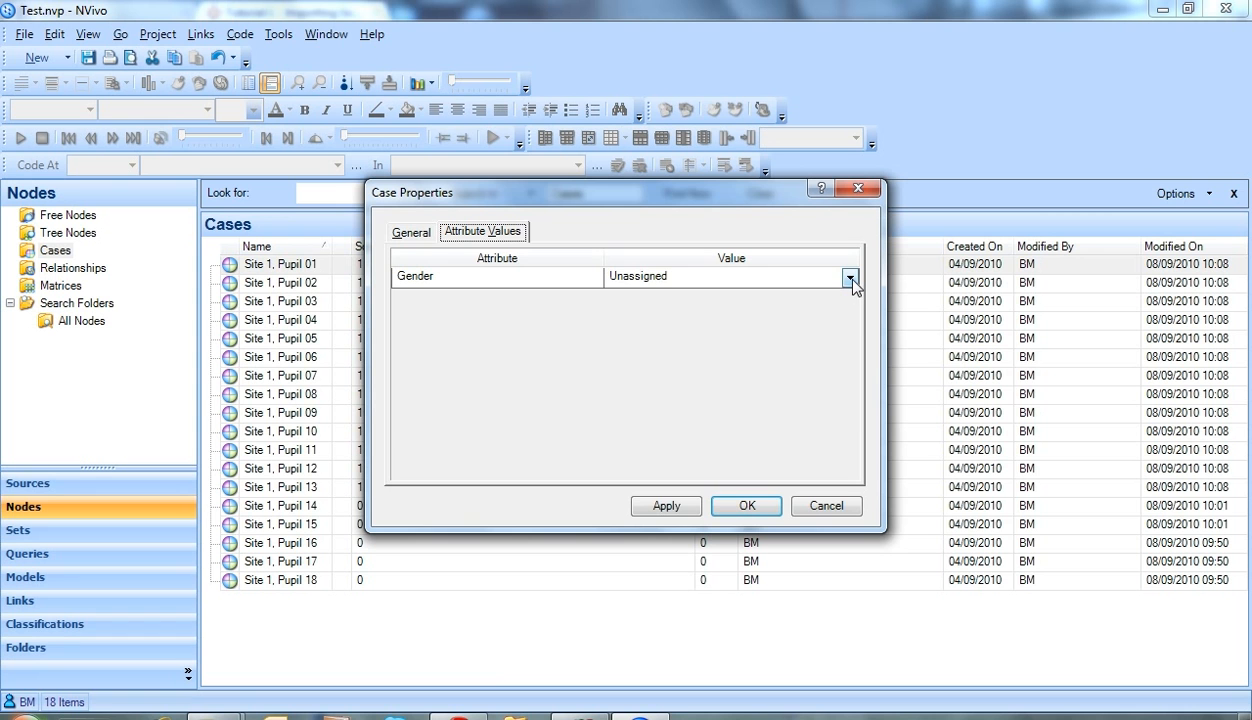
click(851, 277)
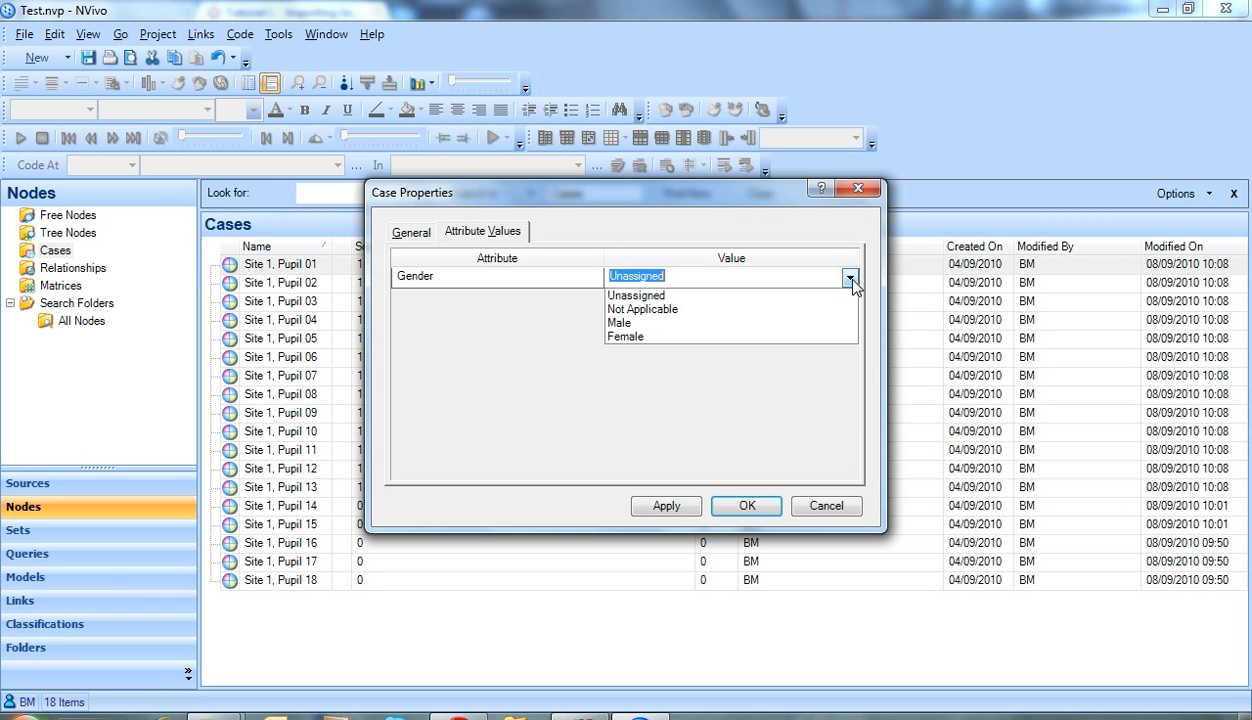
click(619, 323)
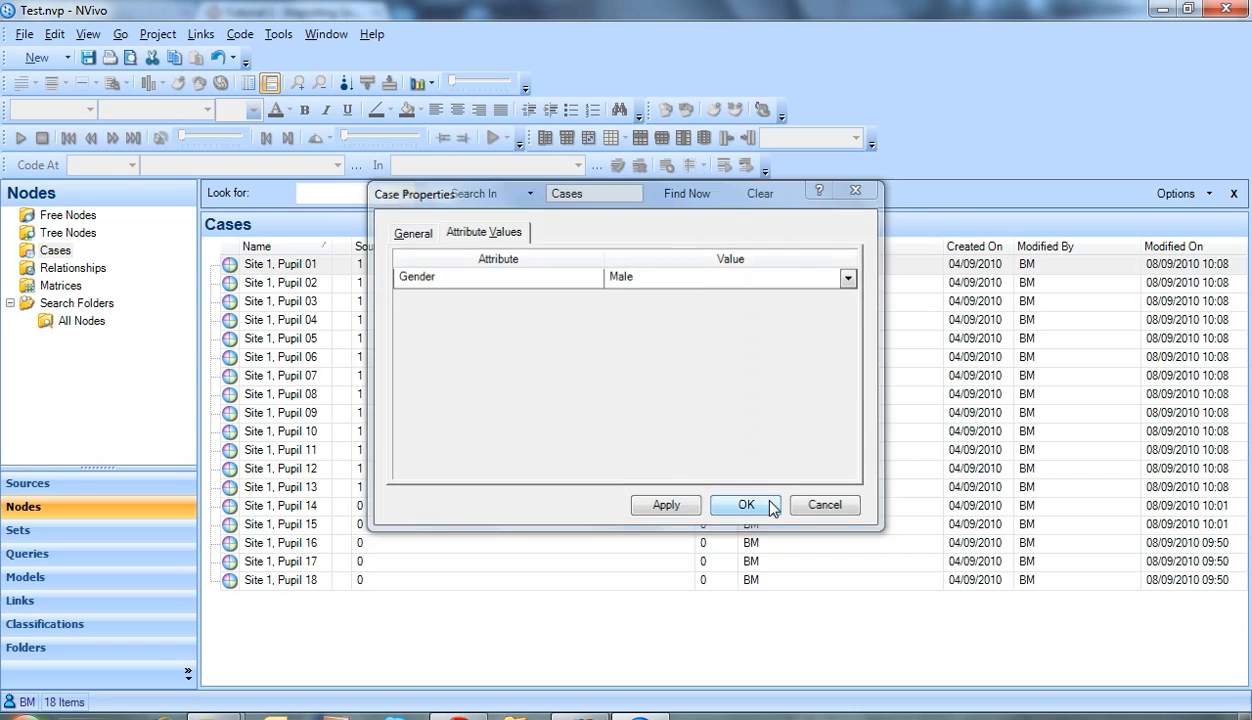
click(745, 505)
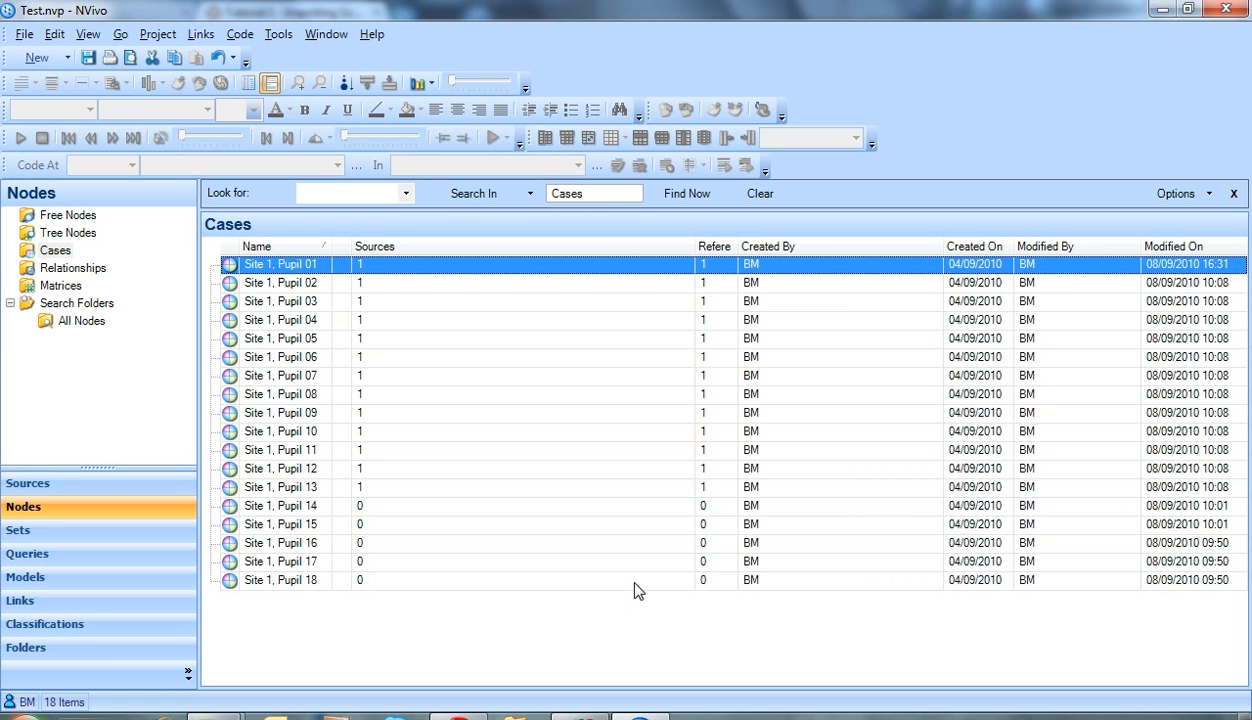
mouse_move(635, 590)
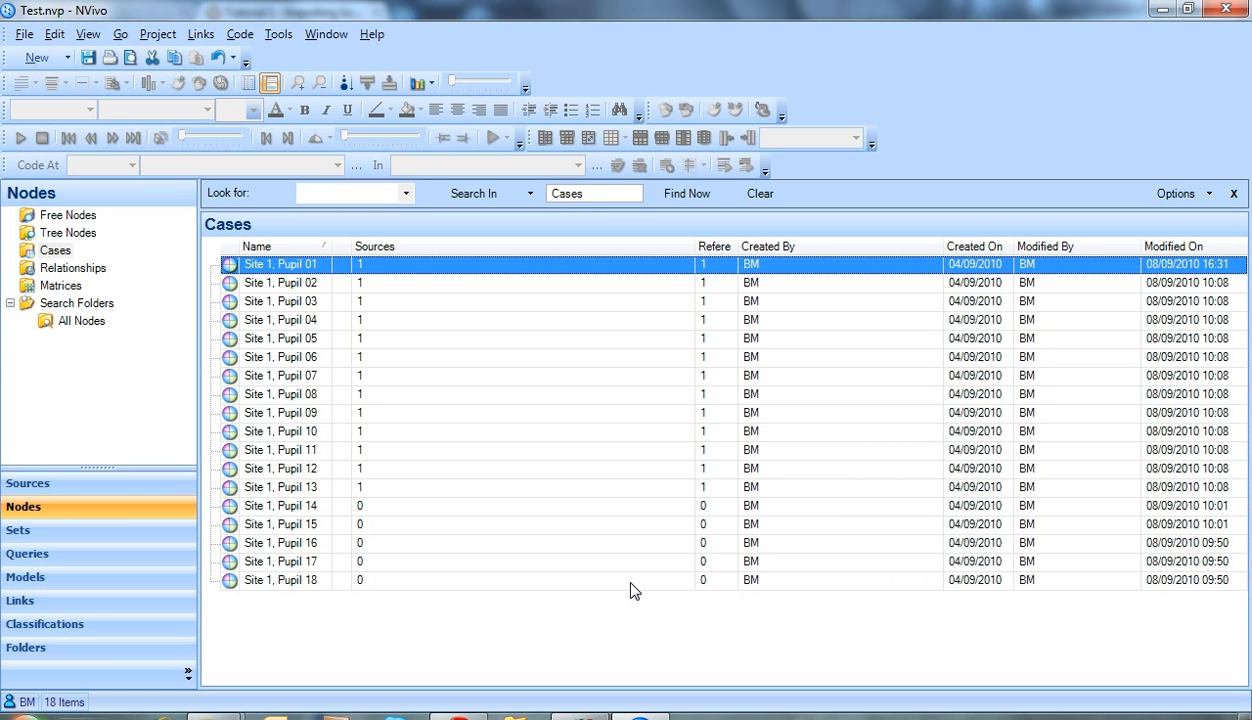